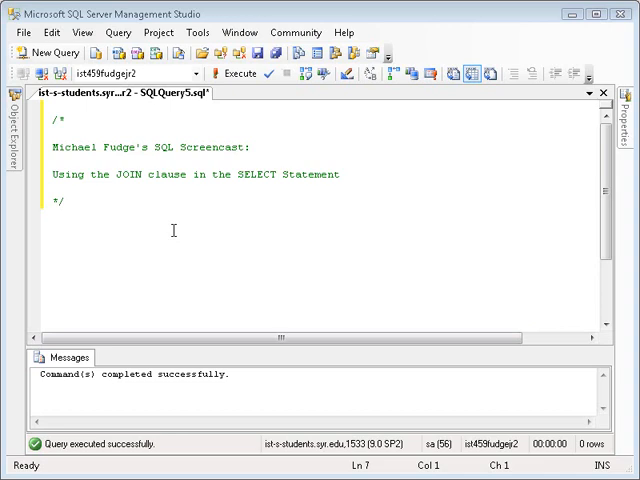
mouse_move(33, 153)
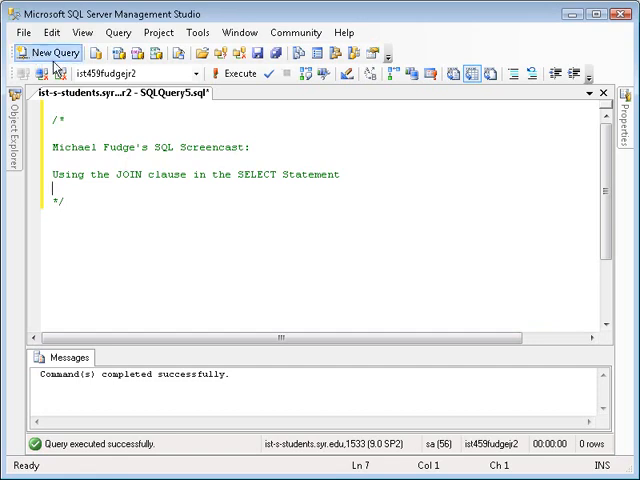
In a new query, run select * from bbplayer, returning five player rows
click(48, 52)
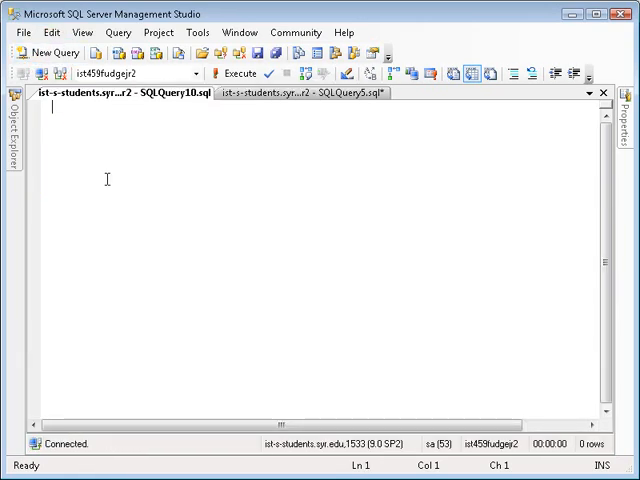
text(se1)
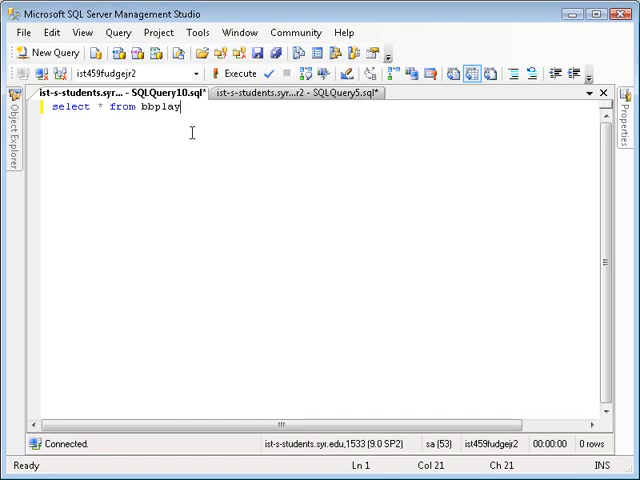
text(er)
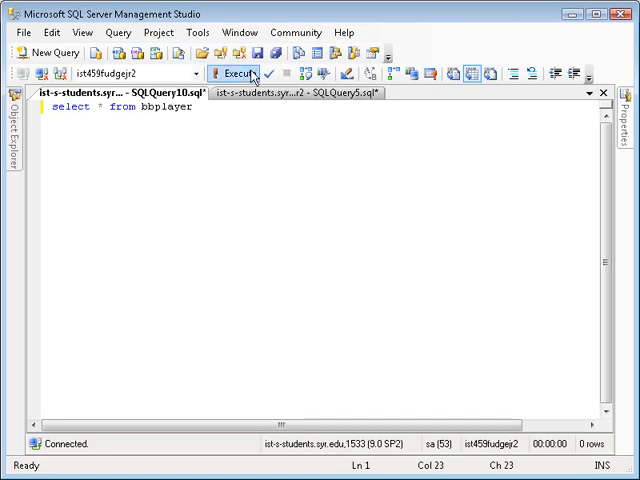
click(225, 72)
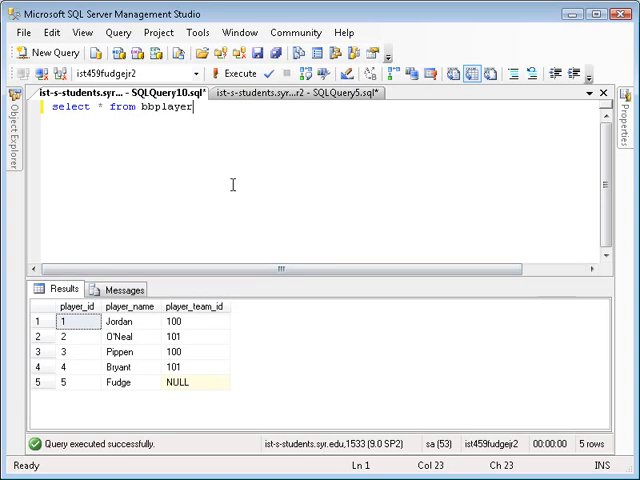
Add select * from bbteam on a new line and run both queries, showing Bulls, Lakers, Stinkers
key(Return)
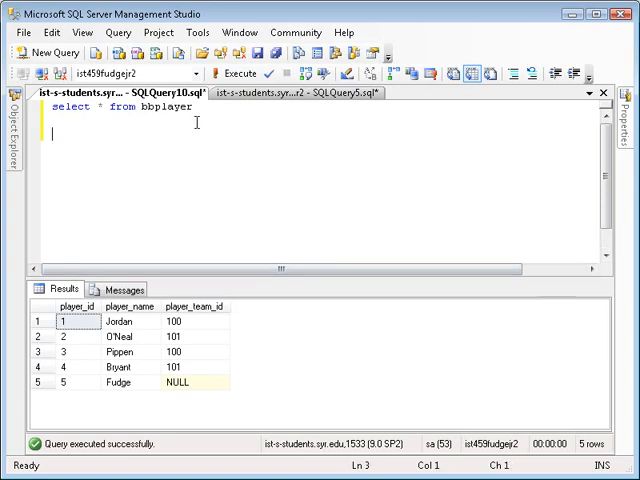
text(select *)
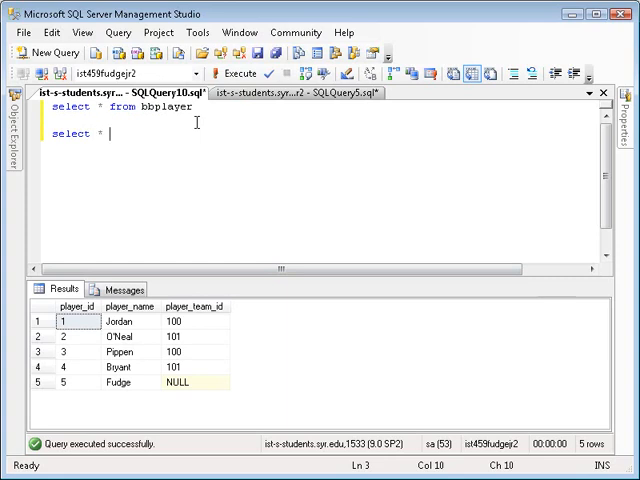
text(from bbt)
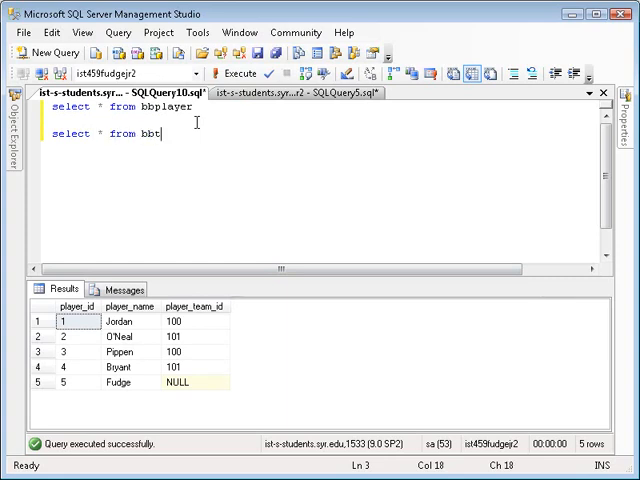
text(eam)
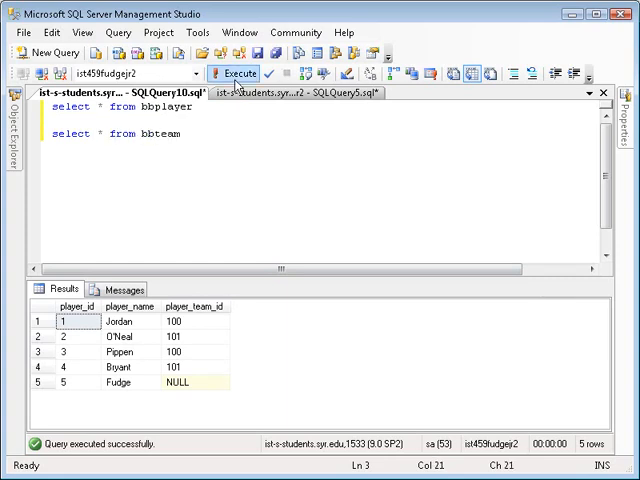
click(238, 73)
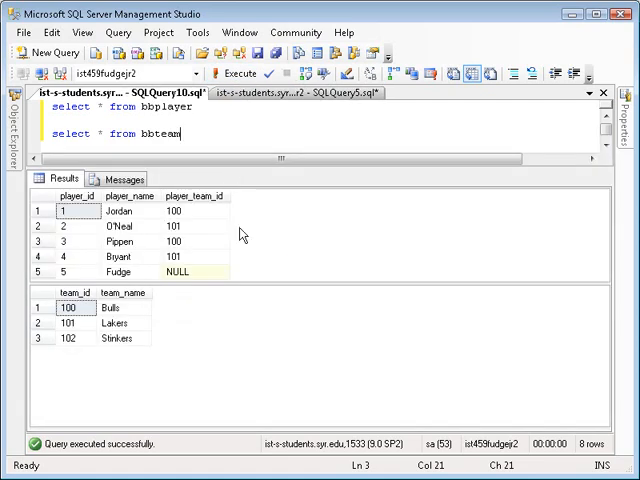
mouse_move(52, 308)
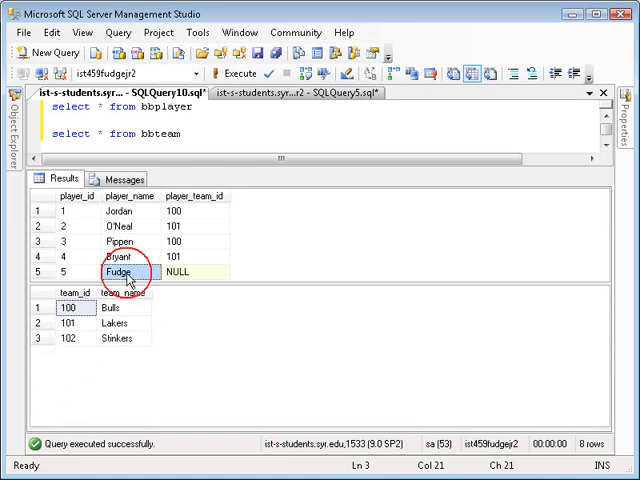
click(185, 275)
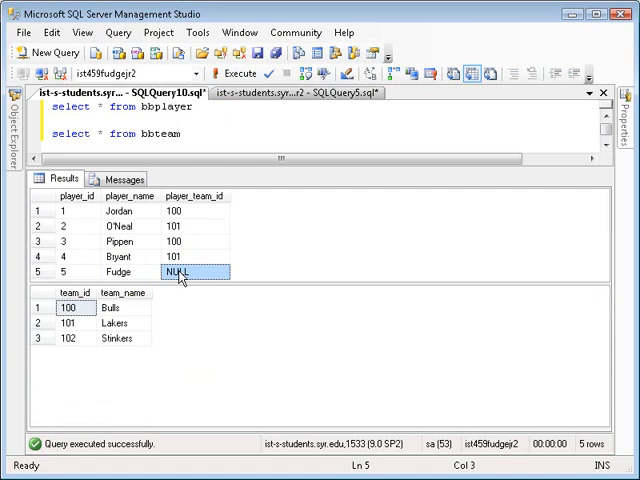
mouse_move(112, 355)
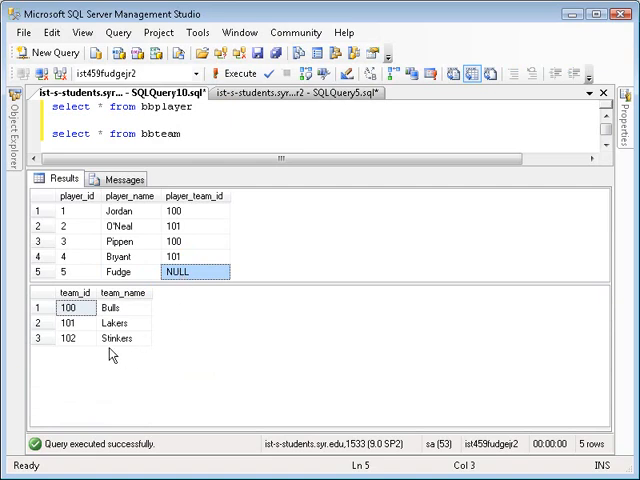
click(72, 337)
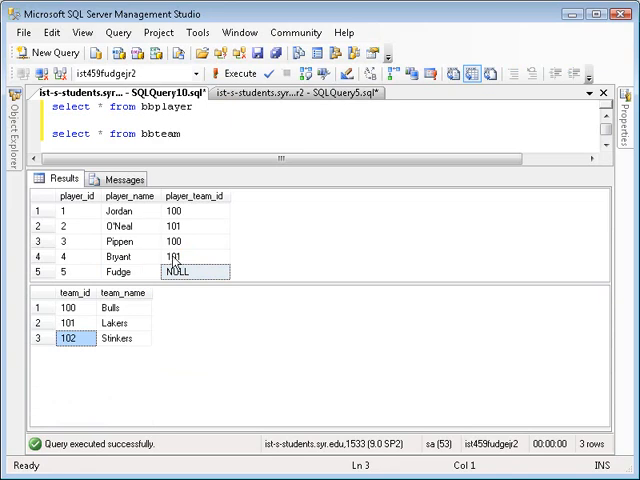
click(195, 241)
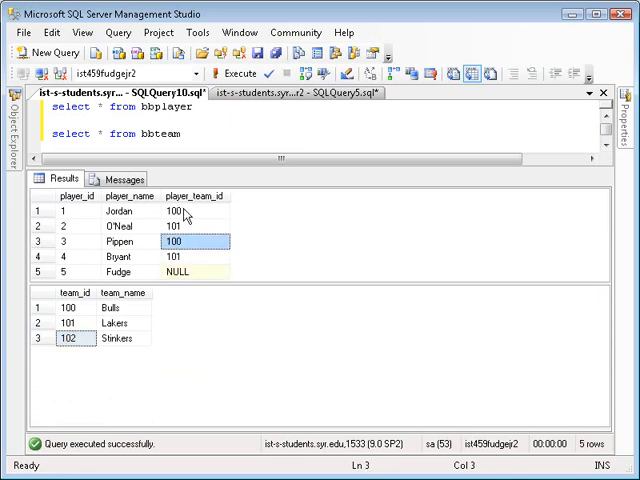
click(200, 224)
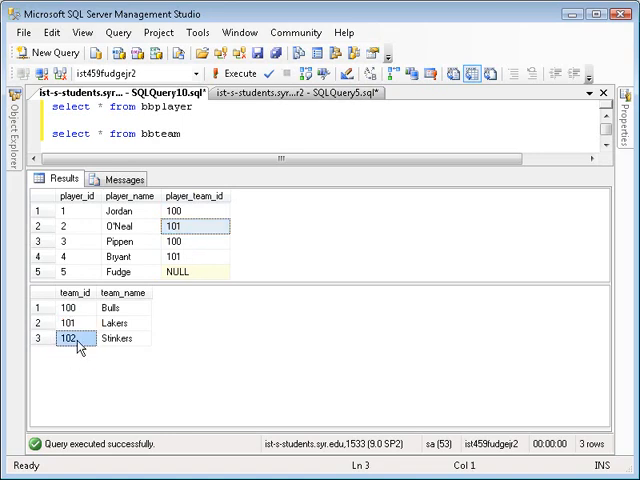
mouse_move(212, 197)
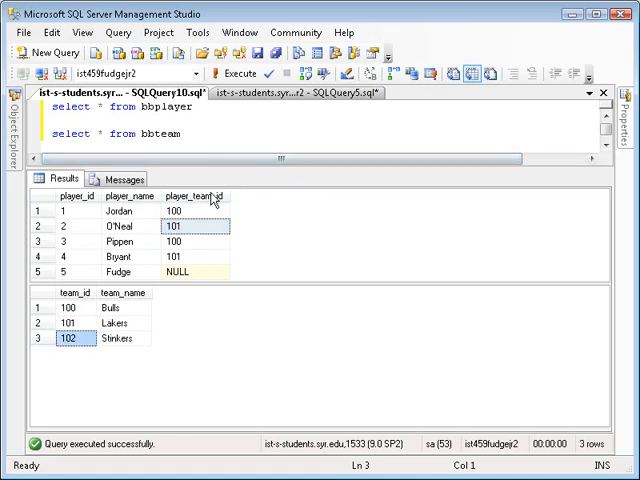
mouse_move(211, 195)
text(select * from)
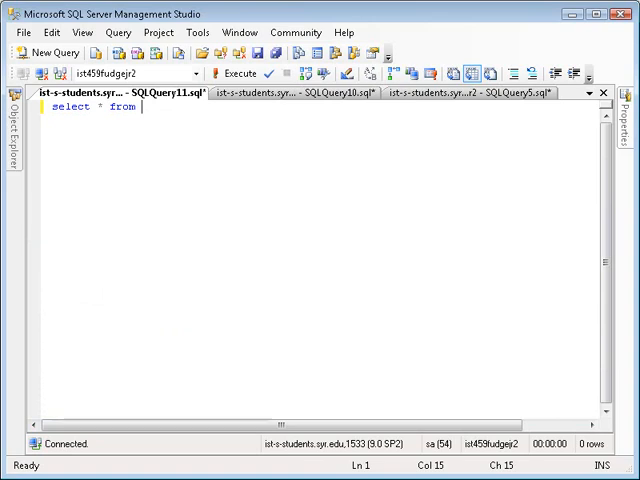
Type select * from bbplayer join bbteam on player_team_id=team_id
text(bbpl)
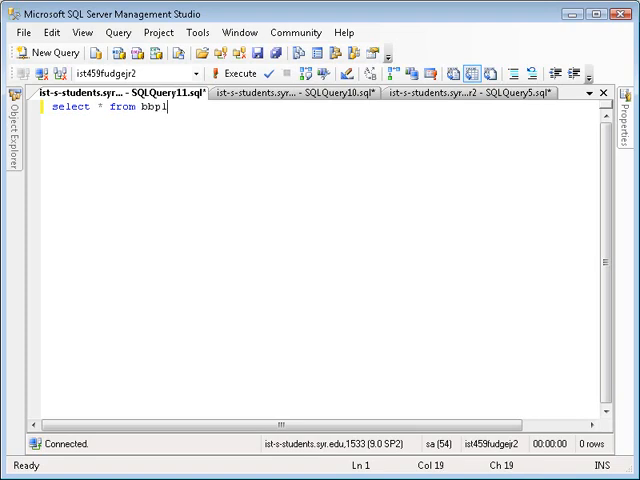
text(ayer)
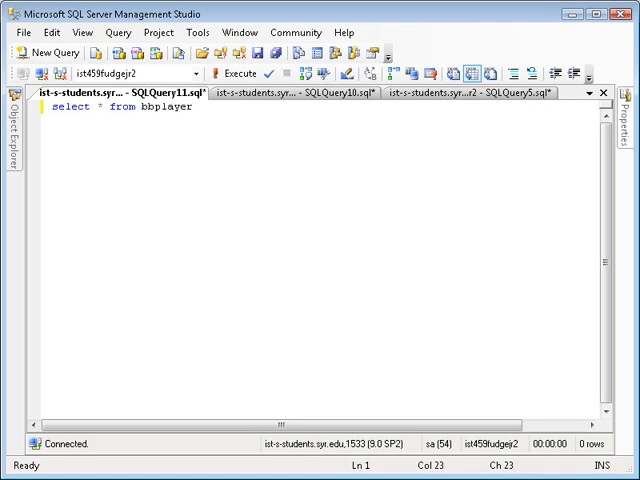
text(join bb)
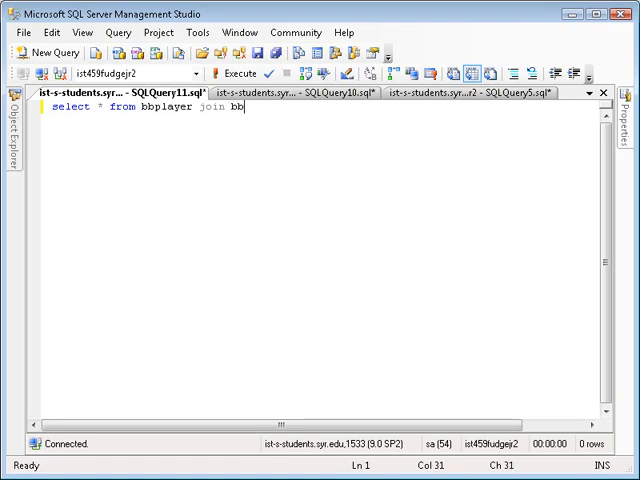
text(te)
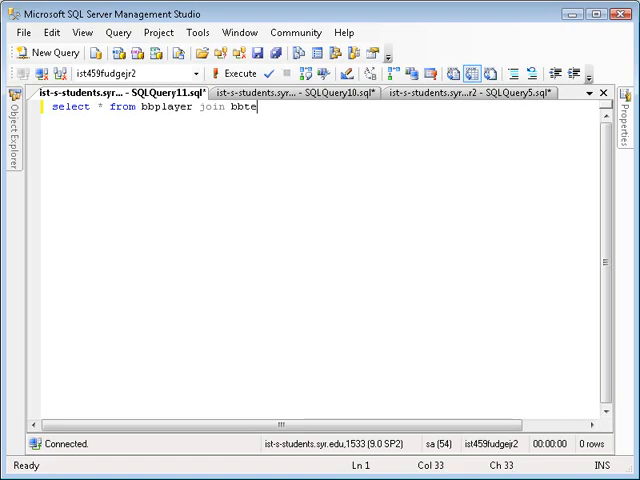
text(am)
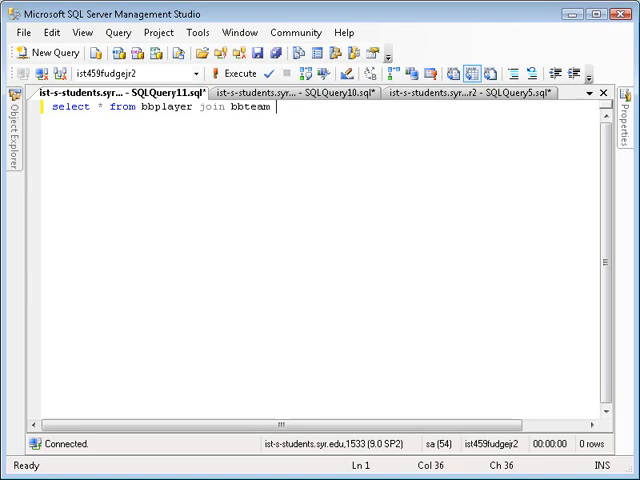
text(o)
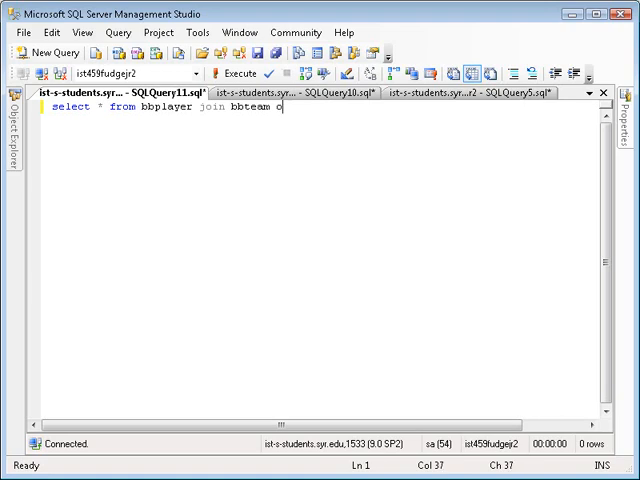
text(n)
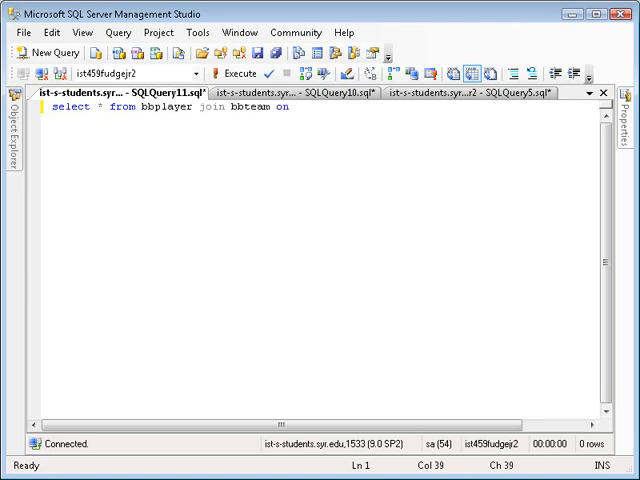
text(player)
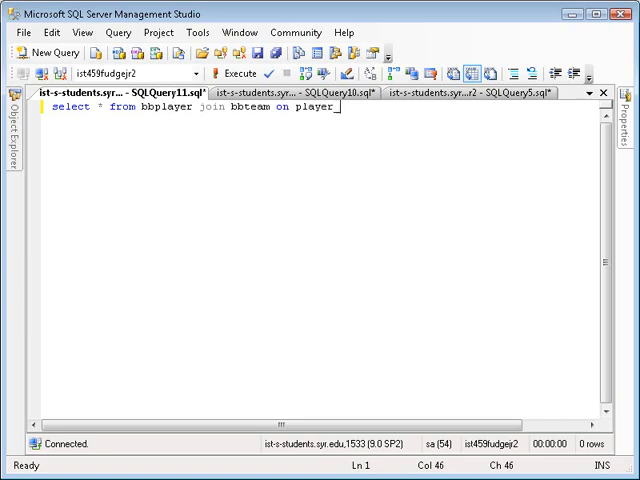
text(_team_id)
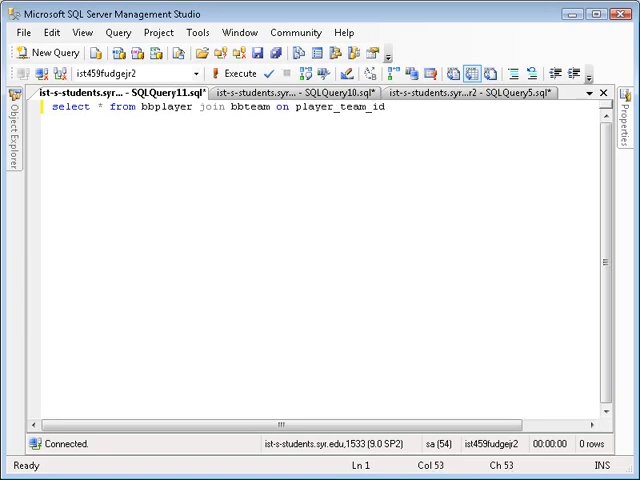
text(=team)
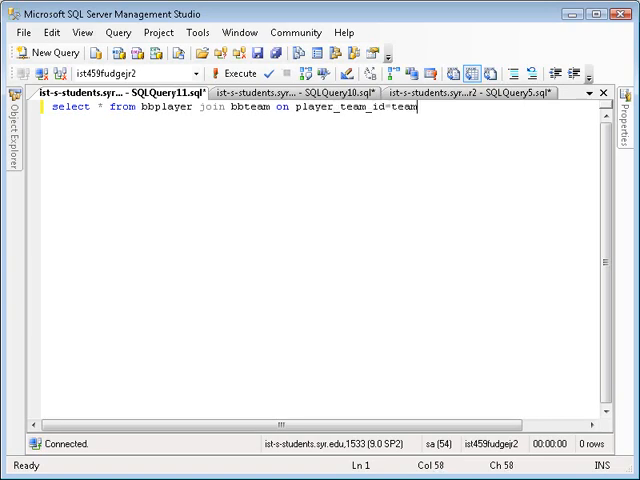
text(_id)
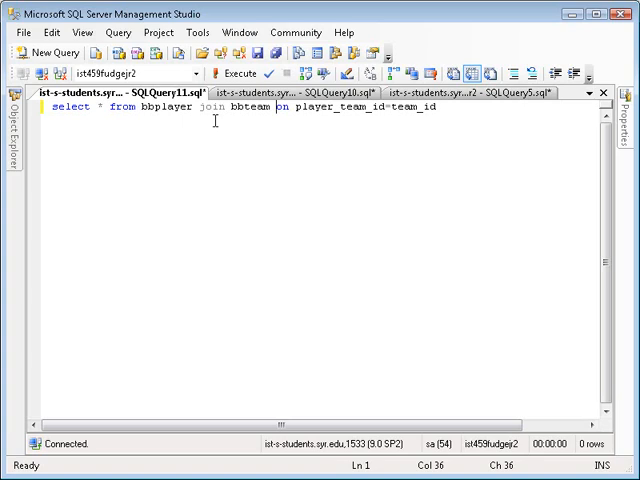
Break the ON player_team_id=team_id condition onto its own indented line
key(Return)
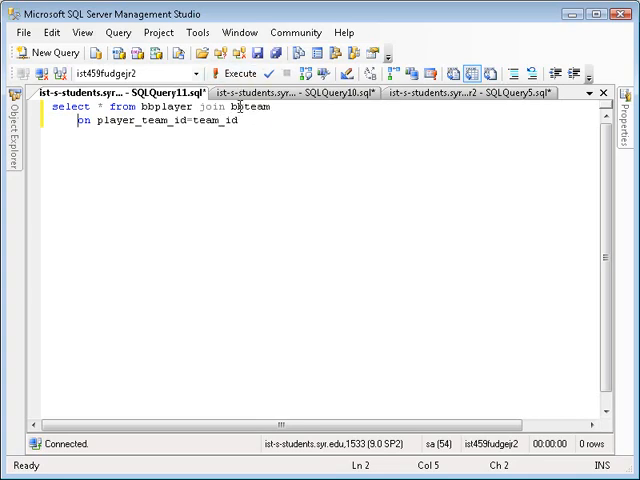
mouse_move(234, 73)
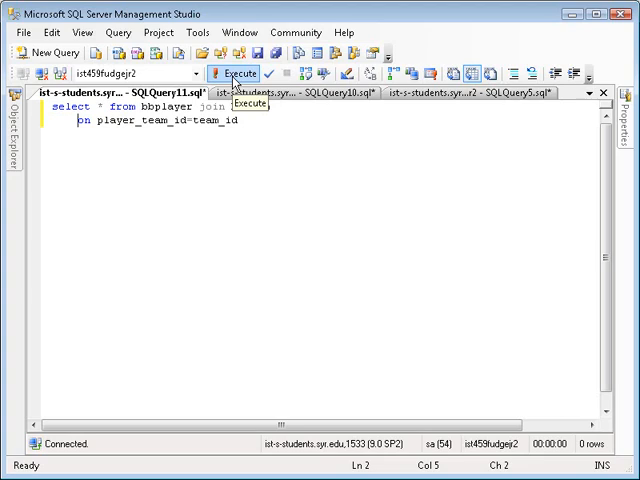
Run the inner join and review Jordan, O'Neal, Pippen and Bryant with their team ids and names
click(234, 73)
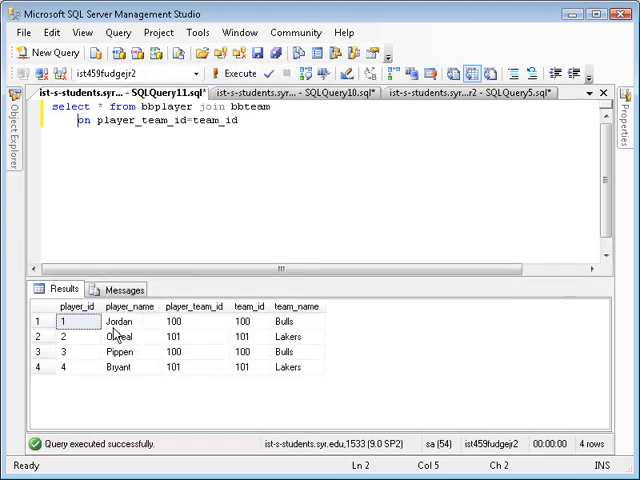
click(118, 320)
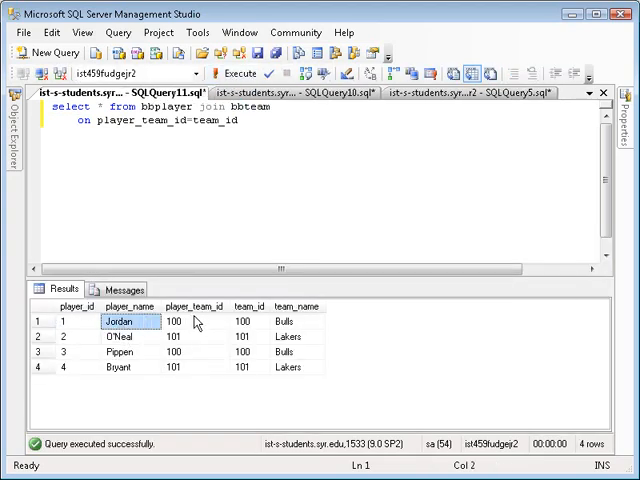
click(249, 321)
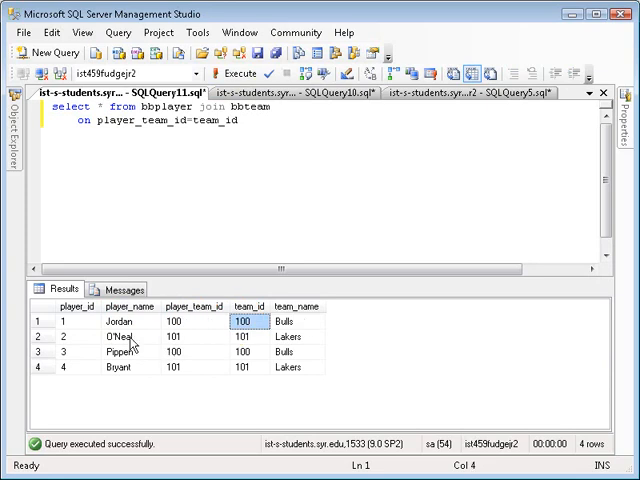
click(290, 346)
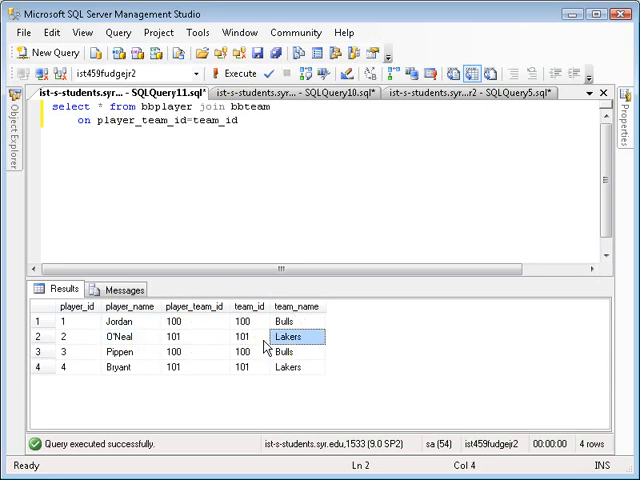
click(180, 356)
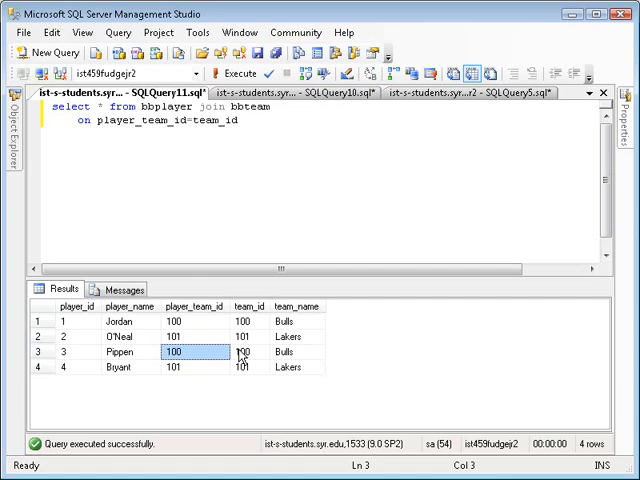
click(195, 367)
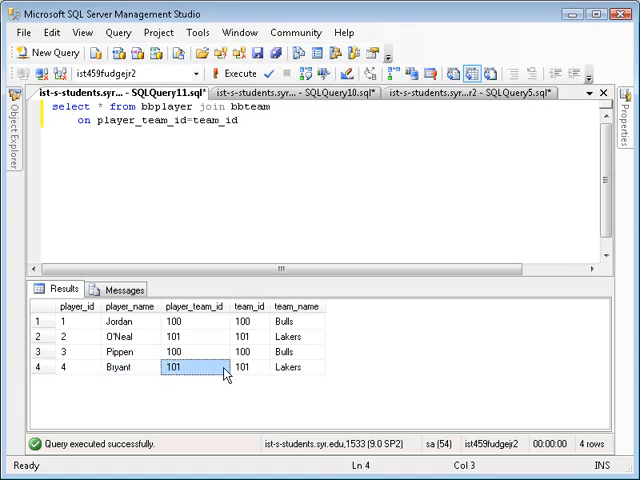
click(296, 366)
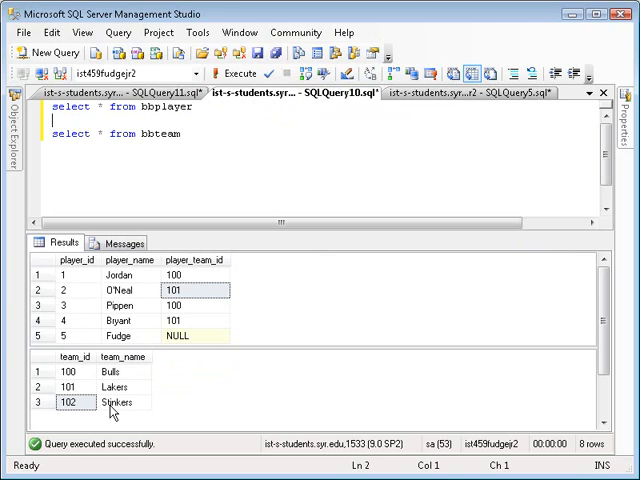
mouse_move(227, 176)
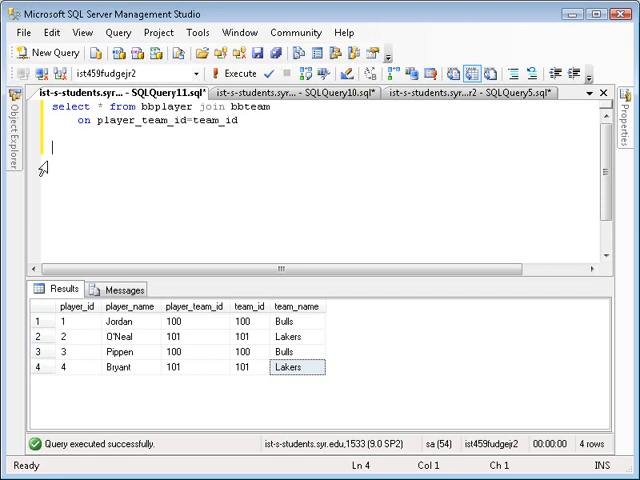
Type select * from bbplayer, bbteam where player_team_id=team_id below the first join query
text(selex)
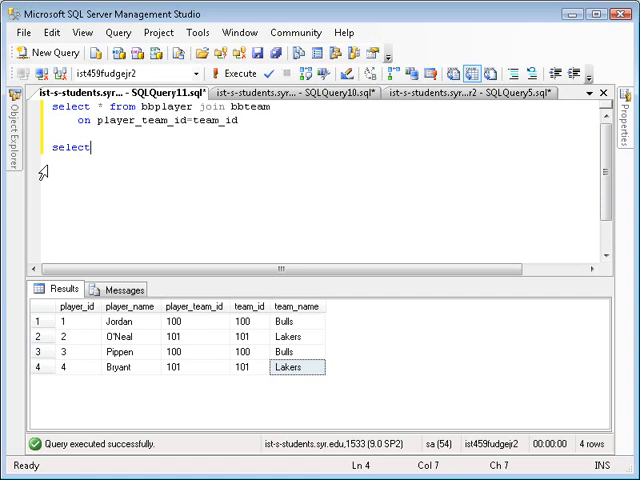
text(* from bbplayer,)
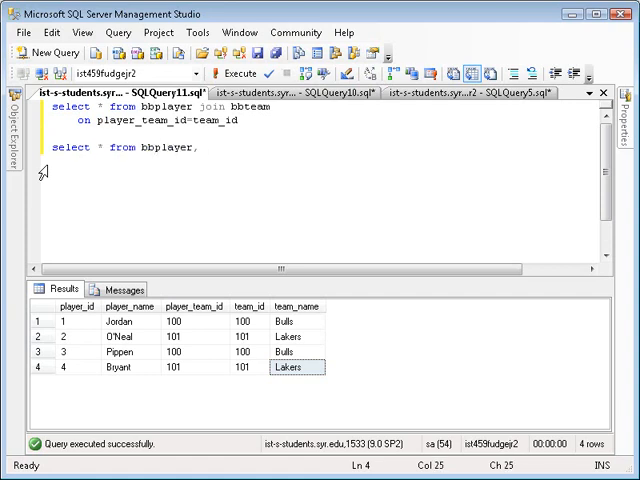
text(bbteam)
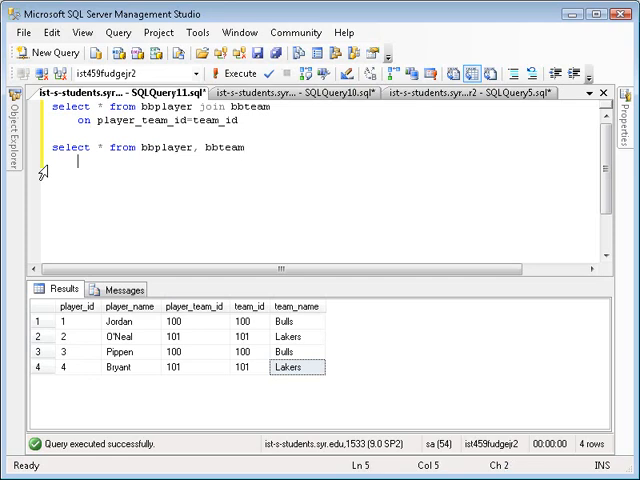
text(where player_tema)
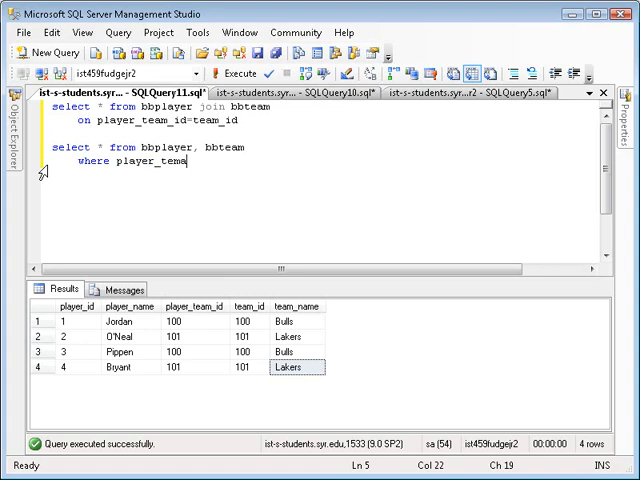
key(BackSpace)
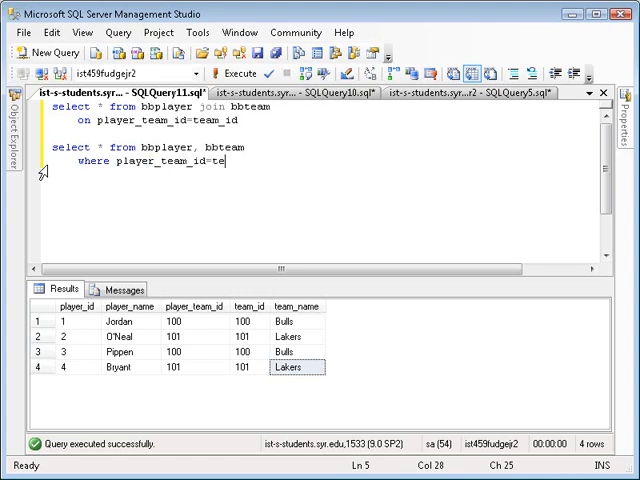
text(am_id)
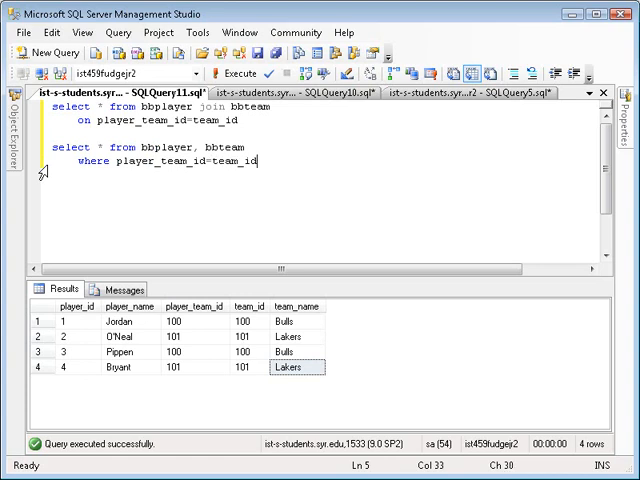
drag(254, 164, 55, 148)
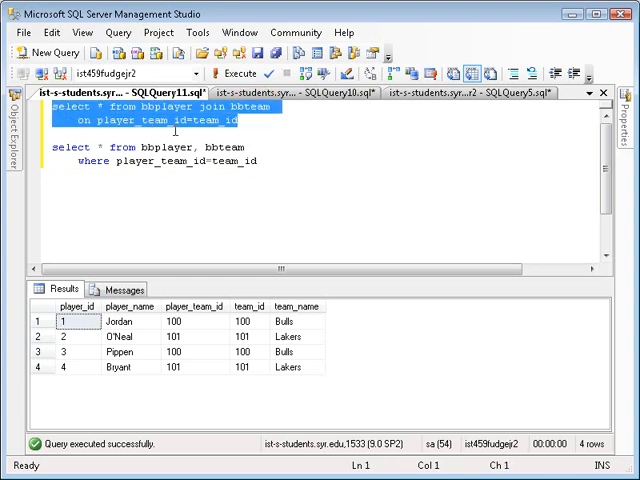
Add where player_name like 'Jordan' to the join and run it, returning Jordan's Bulls row
click(150, 130)
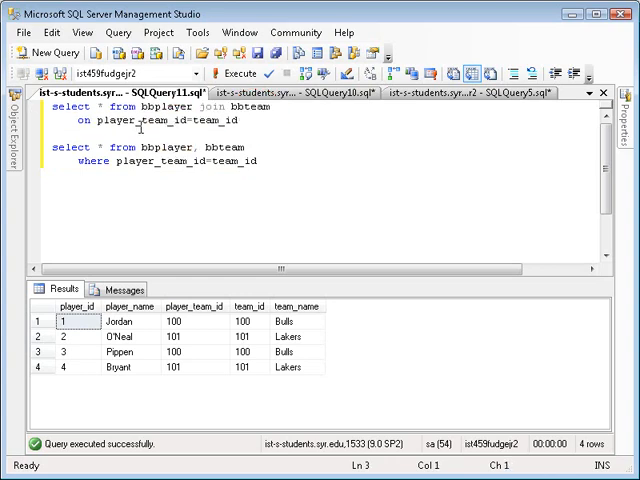
mouse_move(213, 130)
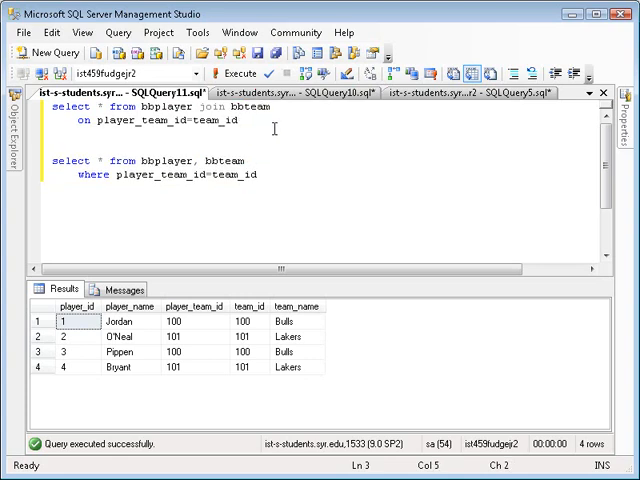
text(where)
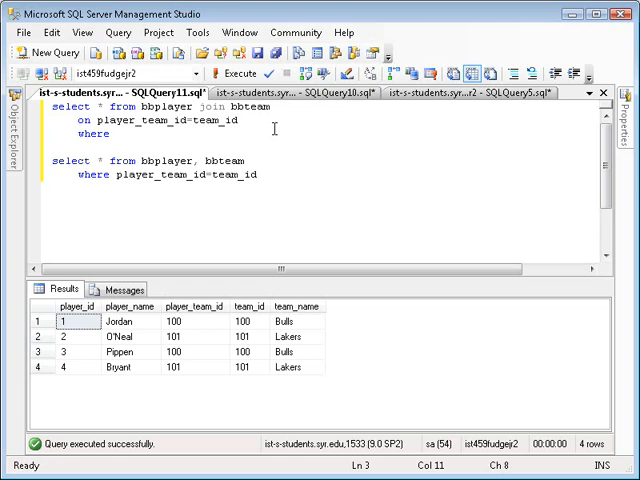
click(113, 133)
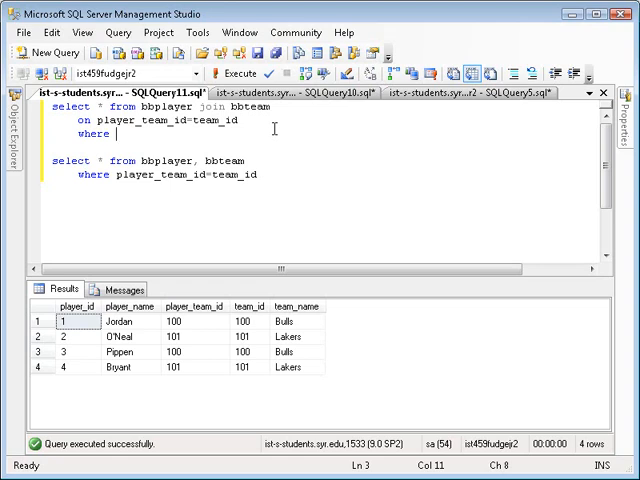
text(pla)
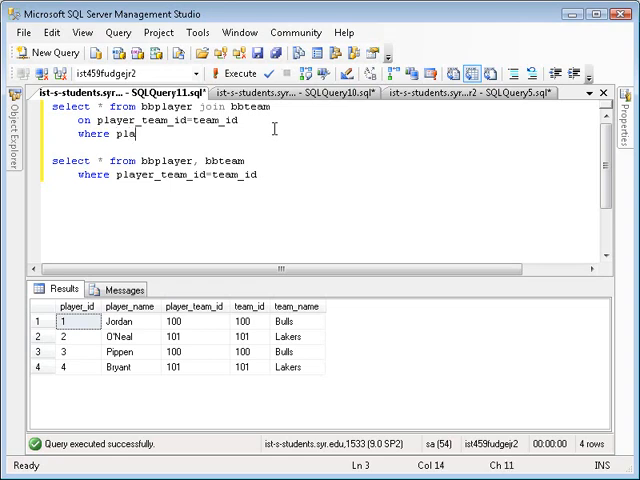
text(yer)
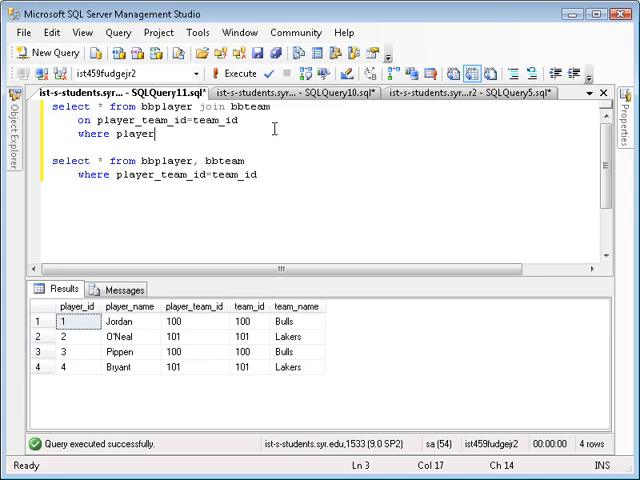
text(_name)
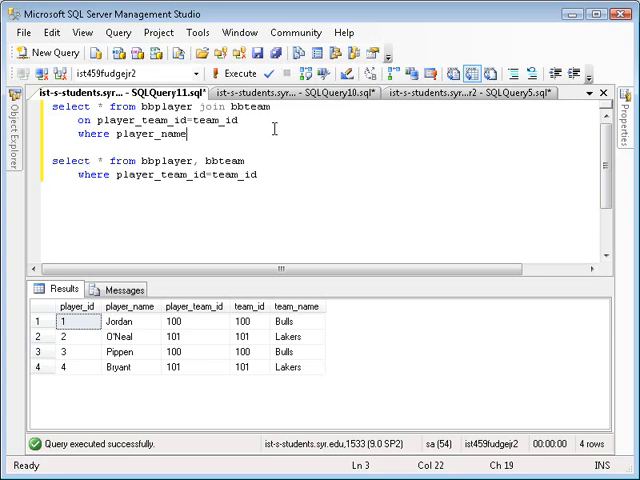
text(like')
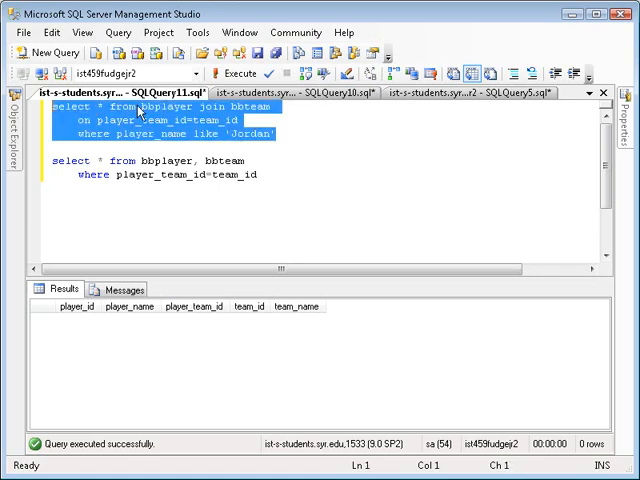
click(229, 73)
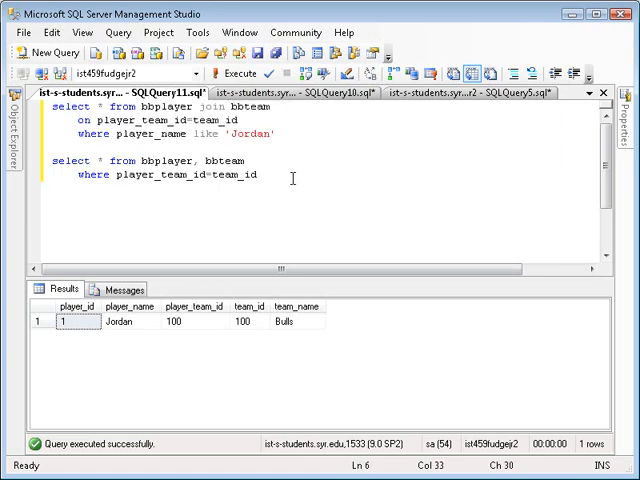
Append AND player_name like 'Jordan' to the comma-style query, comparing with the first query's conditions
key(Return)
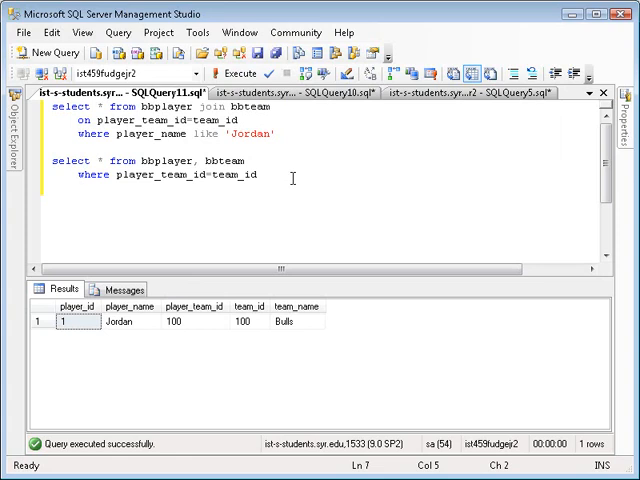
text(AND pla)
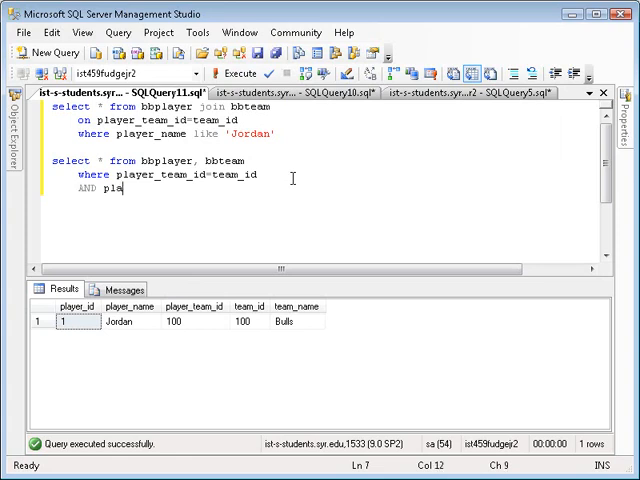
text(yer_name)
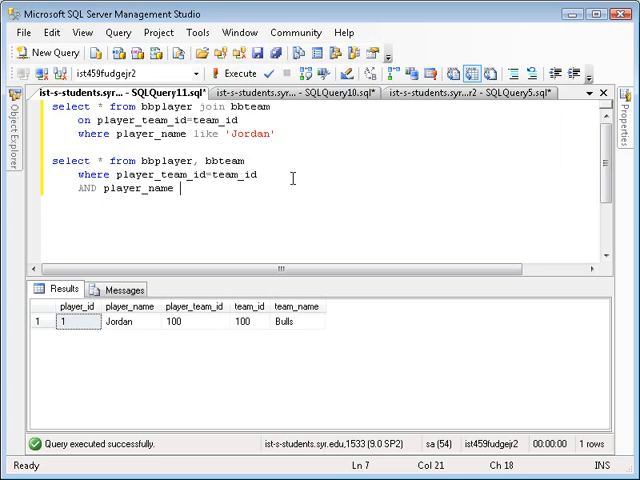
text(like 'JoOr)
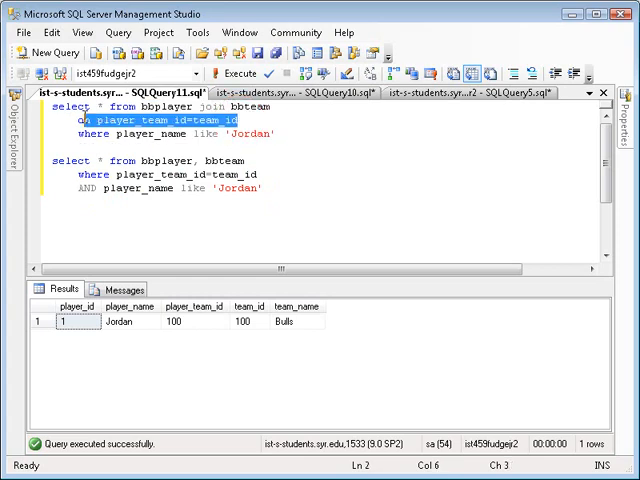
click(285, 135)
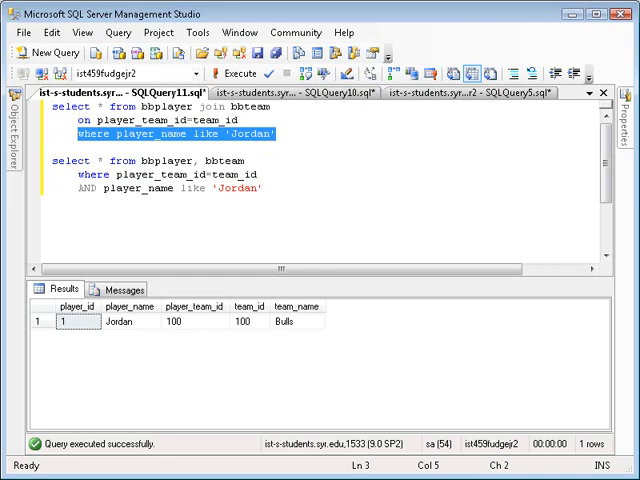
click(147, 254)
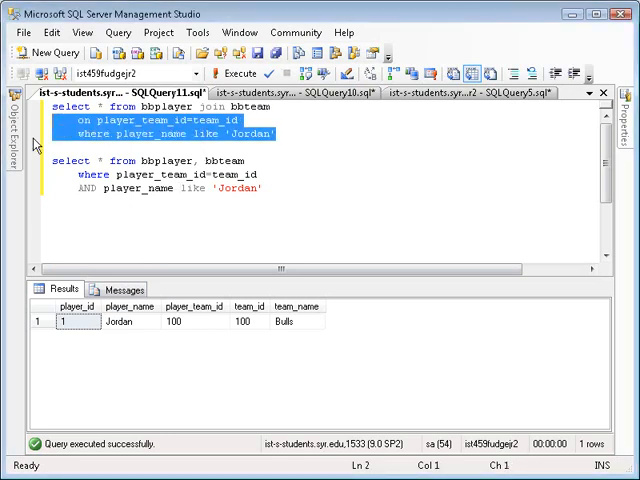
Reduce the script to select * from bbplayer, bbteam, run it, and scroll the 15 rows
key(Delete)
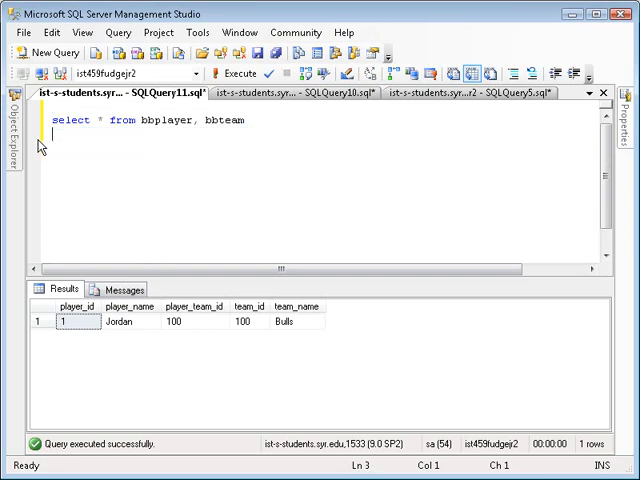
mouse_move(238, 73)
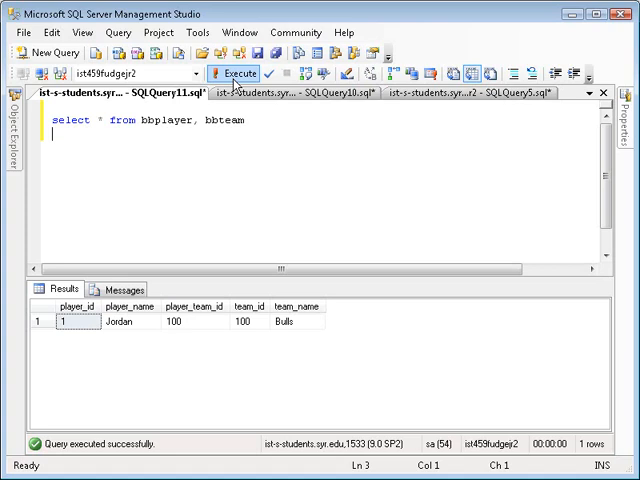
click(234, 73)
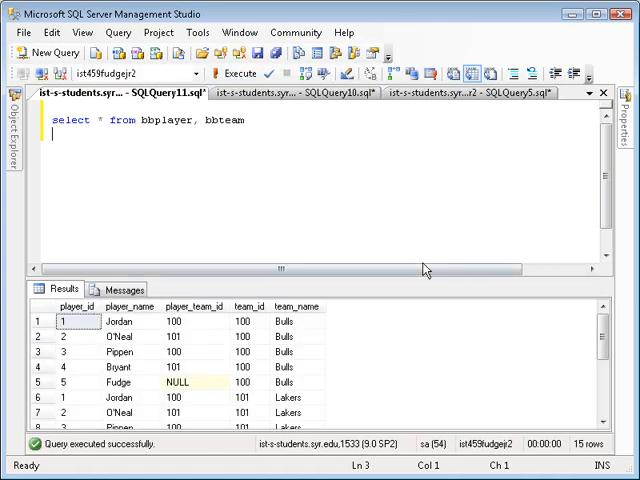
scroll(down, 3)
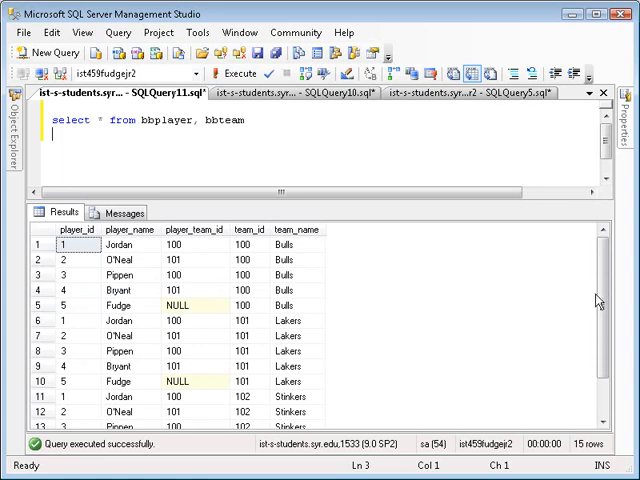
scroll(down, 3)
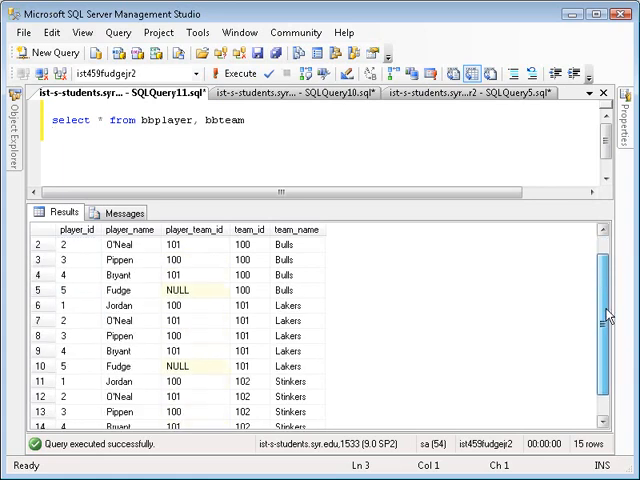
scroll(down, 3)
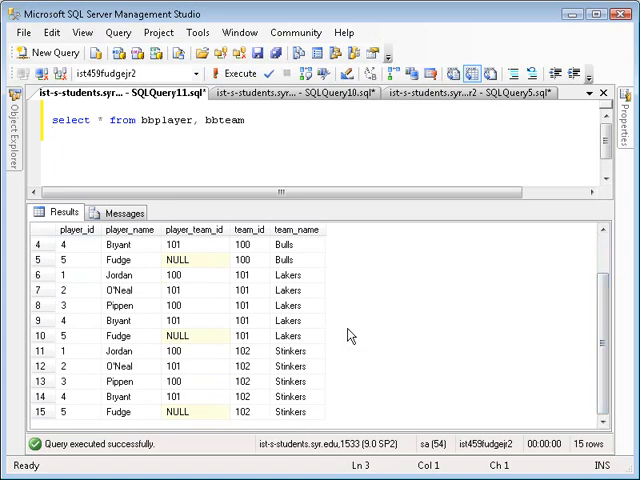
scroll(up, 3)
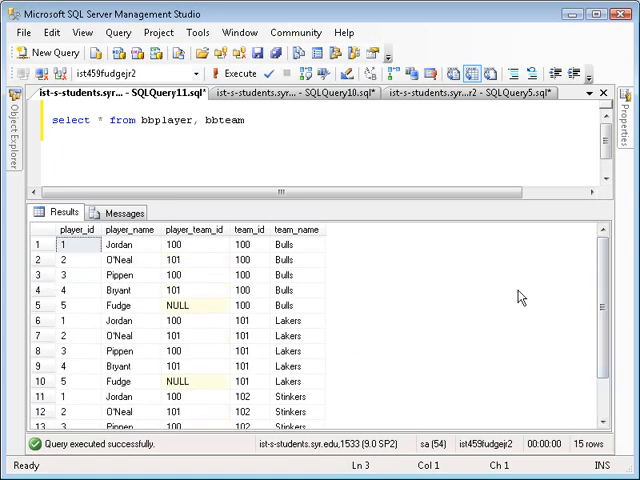
scroll(down, 3)
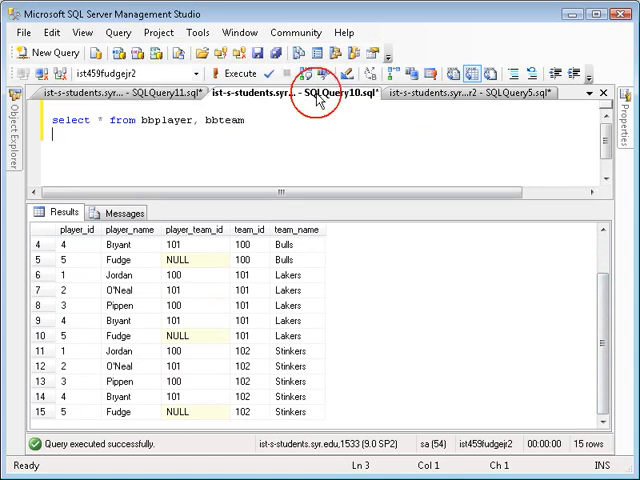
click(238, 73)
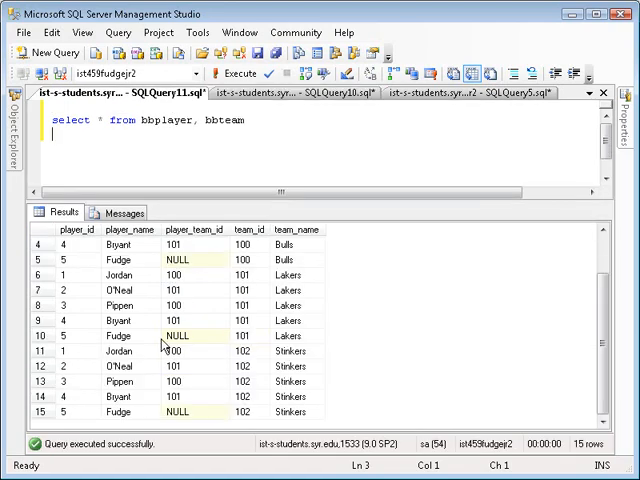
mouse_move(200, 313)
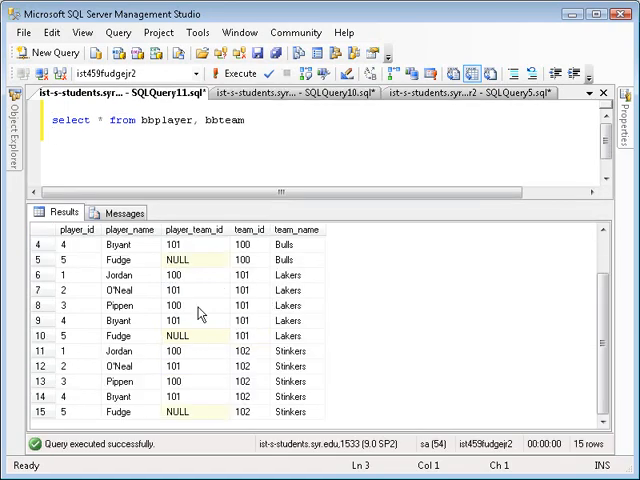
mouse_move(147, 316)
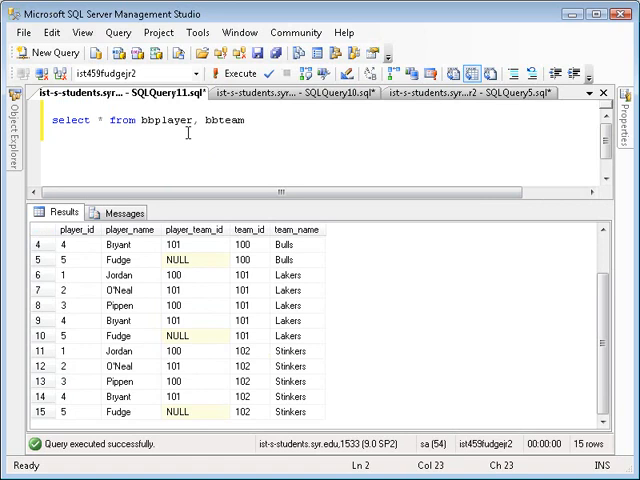
mouse_move(222, 137)
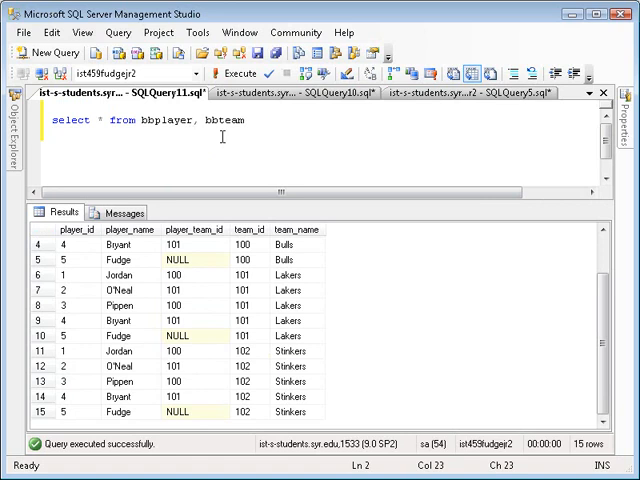
Run select * from bbplayer cross join bbteam instead of the comma syntax
text(cross join)
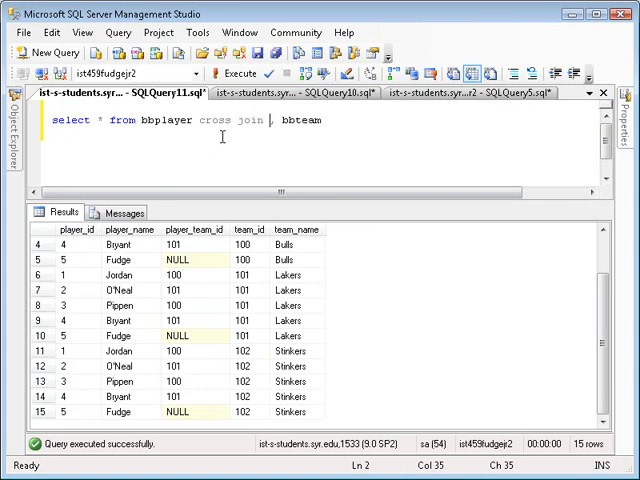
click(237, 73)
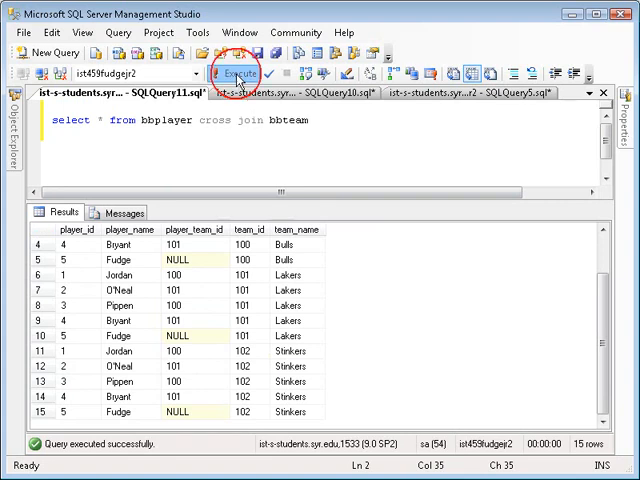
mouse_move(605, 378)
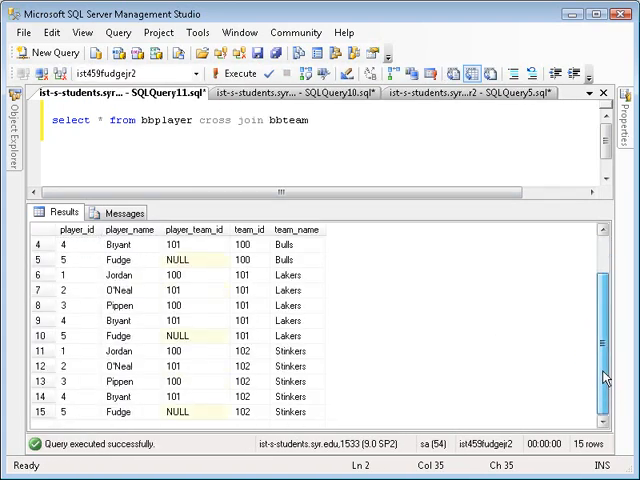
mouse_move(165, 184)
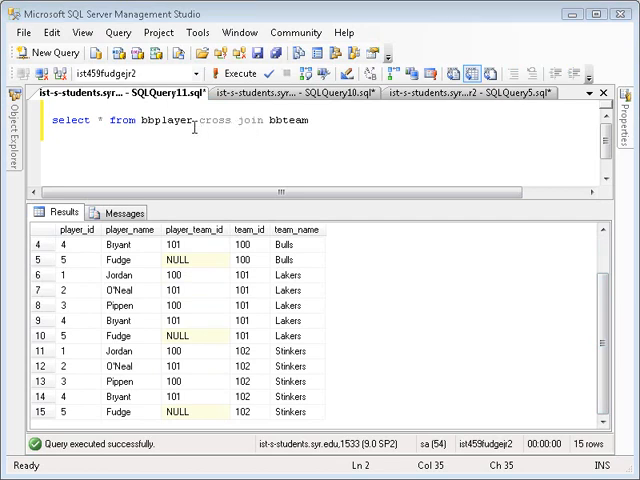
Change the cross join to a left join on player_team_id=team_id
double_click(190, 120)
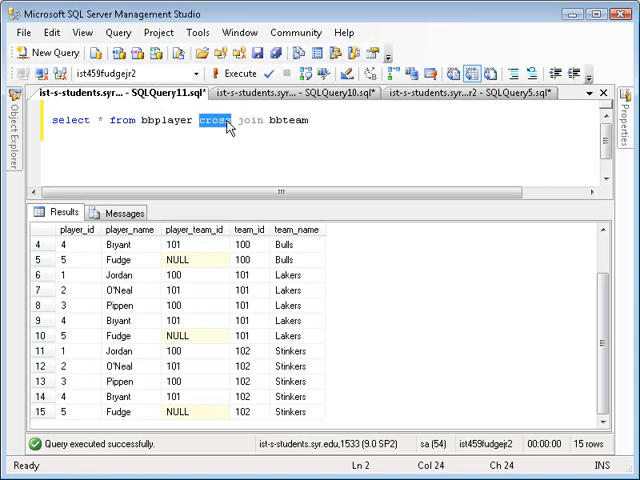
text(left)
text(on)
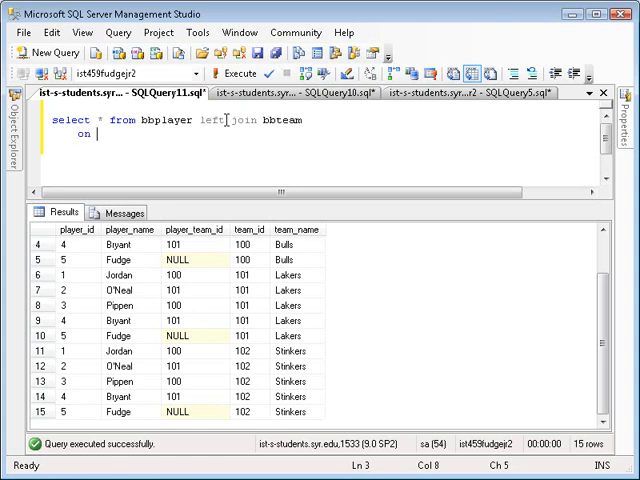
text(player)
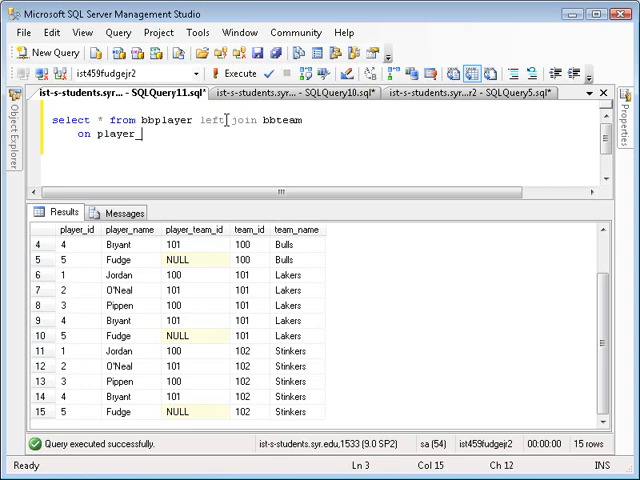
text(_team_)
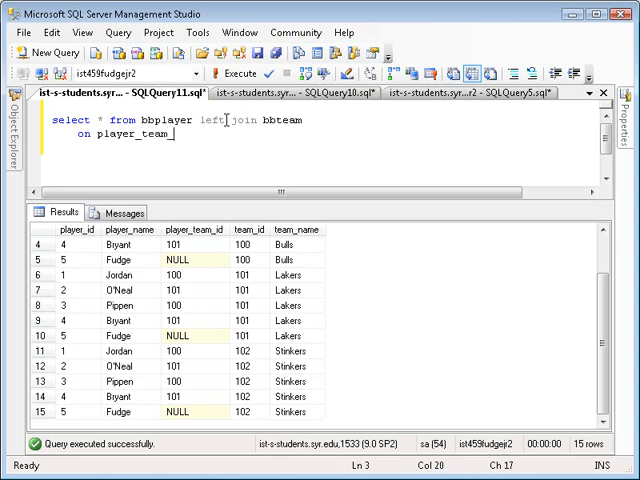
text(id=team)
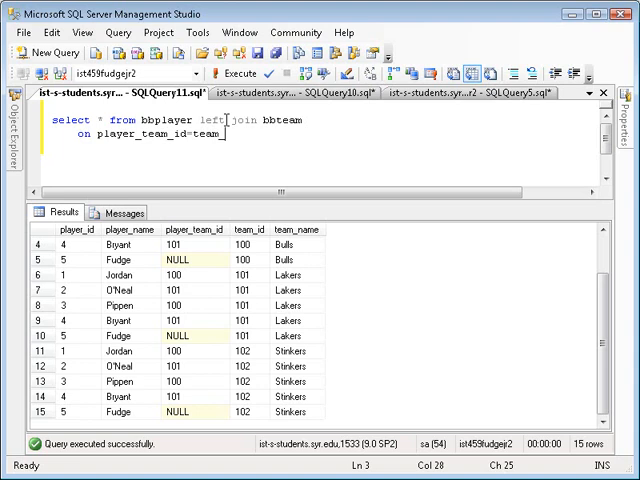
text(_id)
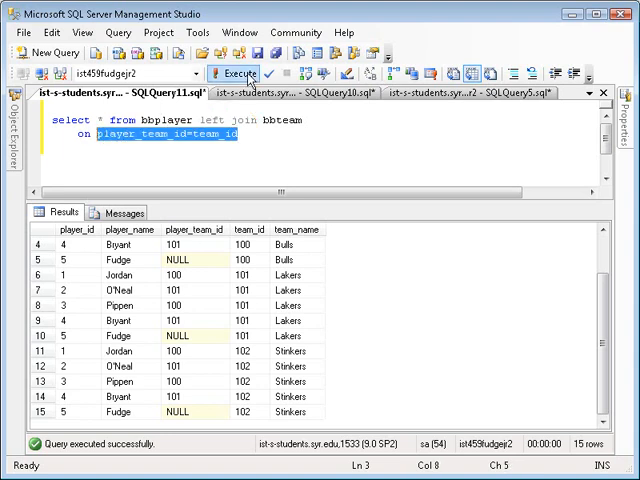
Run the left join and highlight Fudge's row, which has no team
click(236, 73)
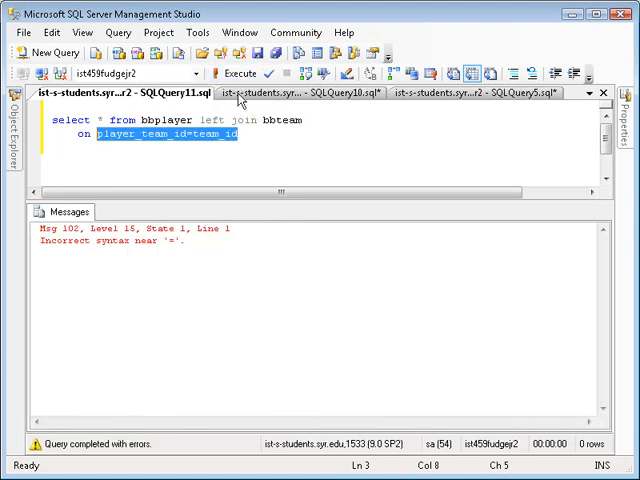
click(238, 74)
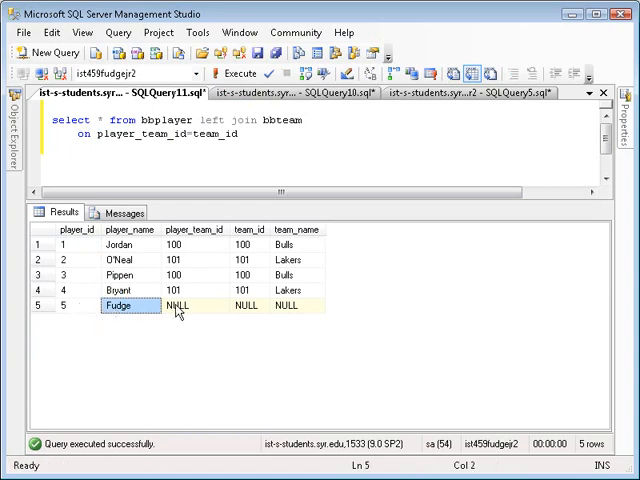
click(294, 305)
text(righ)
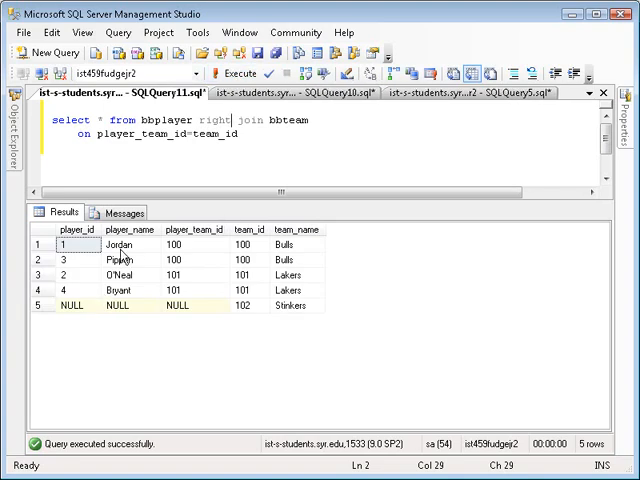
mouse_move(128, 289)
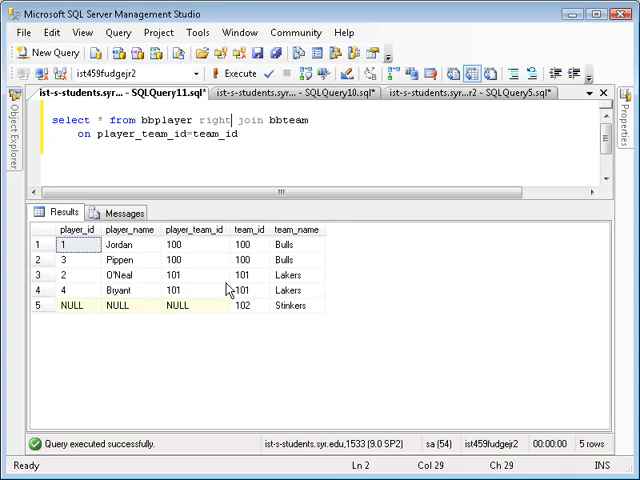
mouse_move(294, 311)
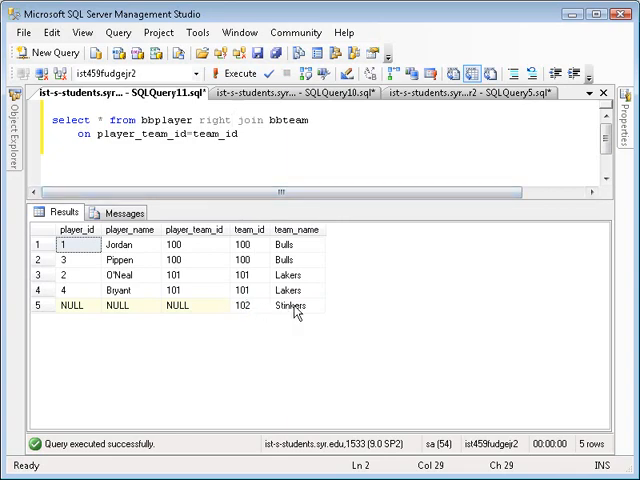
Point out the Stinkers row (team 102) whose player columns are all NULL
click(241, 305)
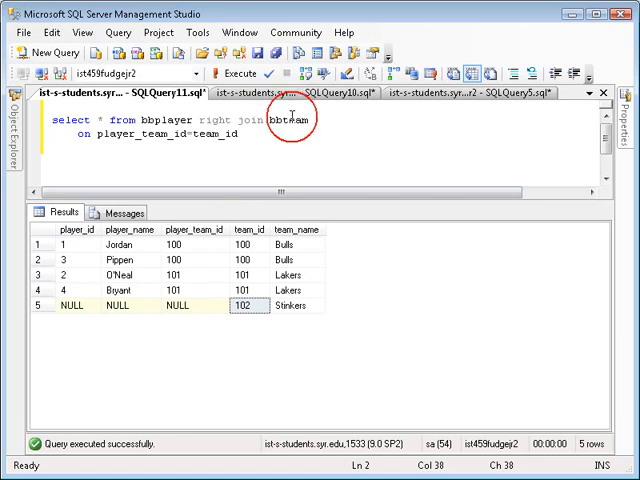
Rewrite the query as bbteam right join bbplayer and rerun it
key(BackSpace)
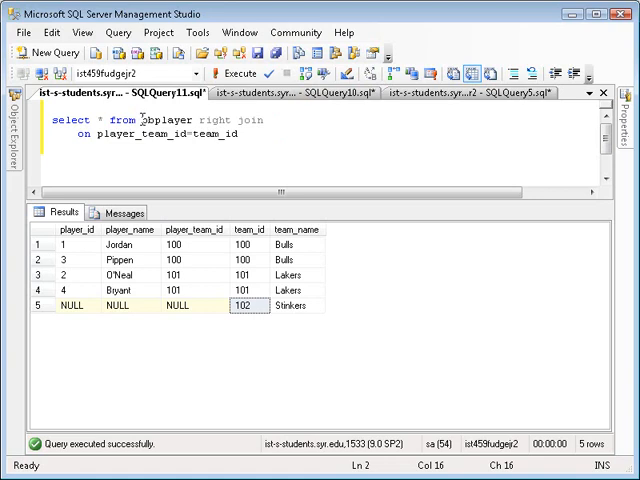
text(bbteam)
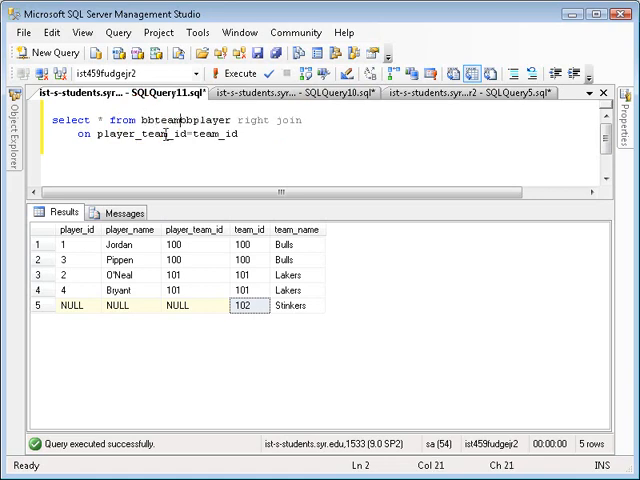
double_click(185, 121)
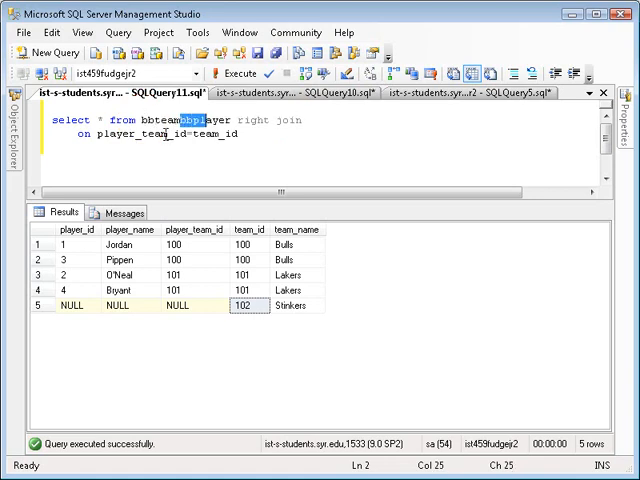
key(Delete)
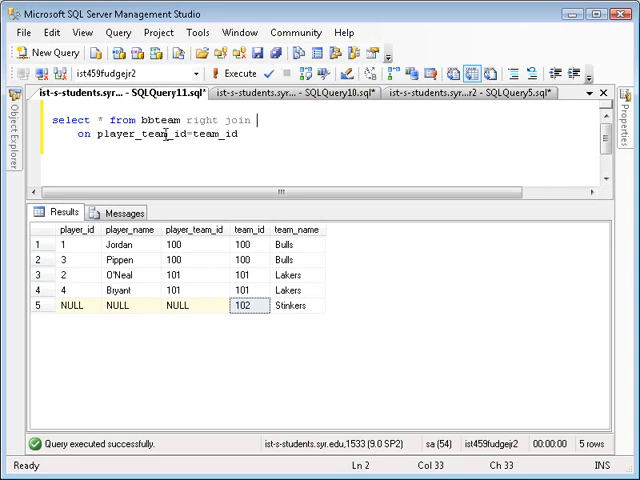
text(bbplayer)
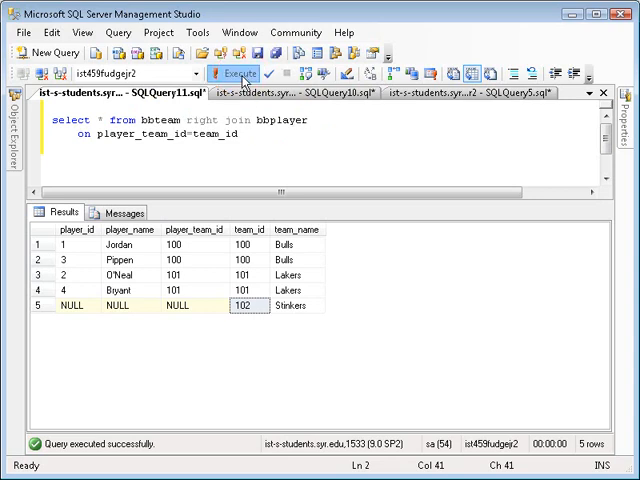
click(233, 73)
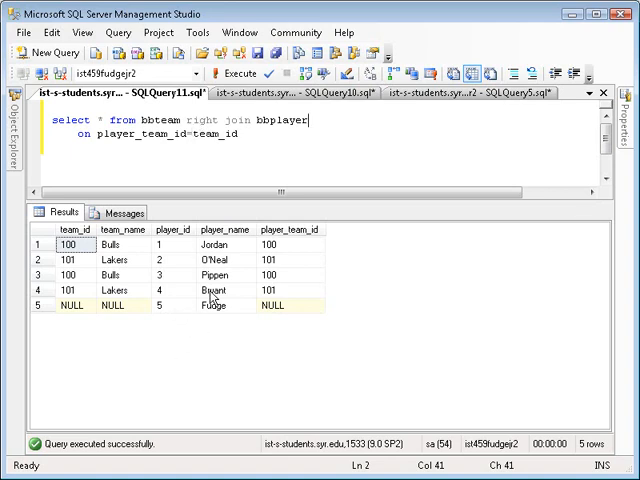
mouse_move(202, 120)
text(full)
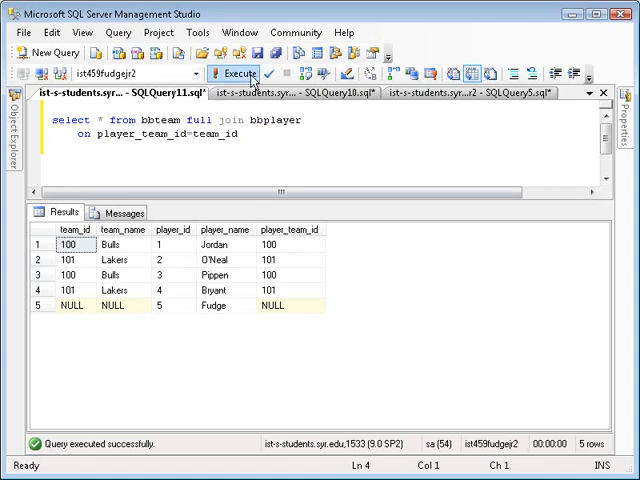
Execute the full join of bbteam and bbplayer, returning six rows including Stinkers and Fudge
click(235, 74)
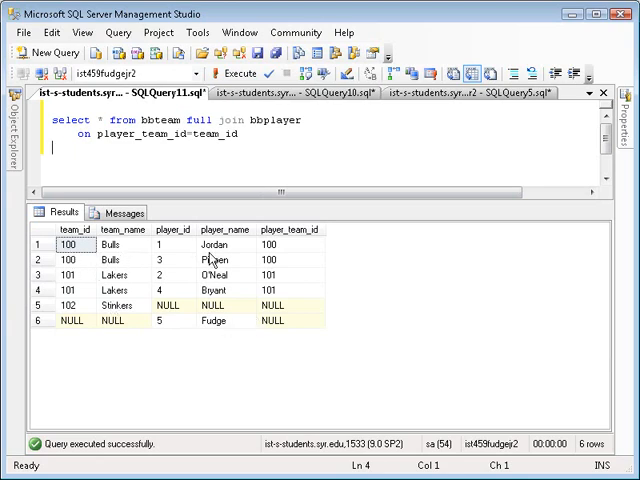
mouse_move(172, 275)
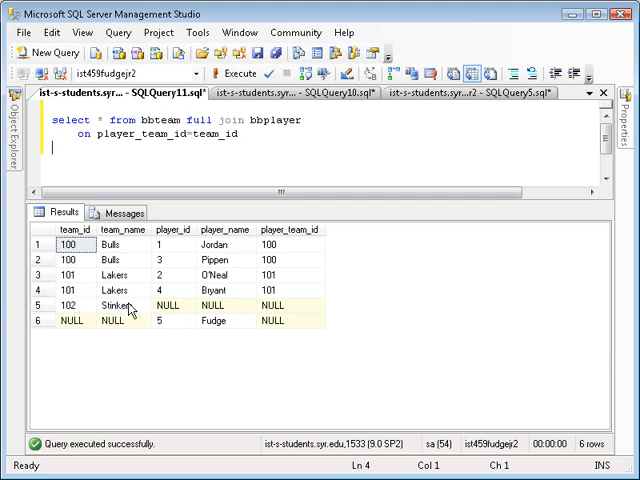
mouse_move(148, 330)
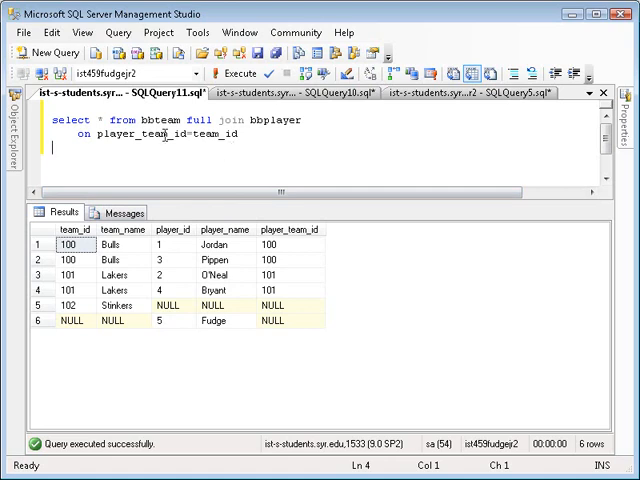
mouse_move(172, 262)
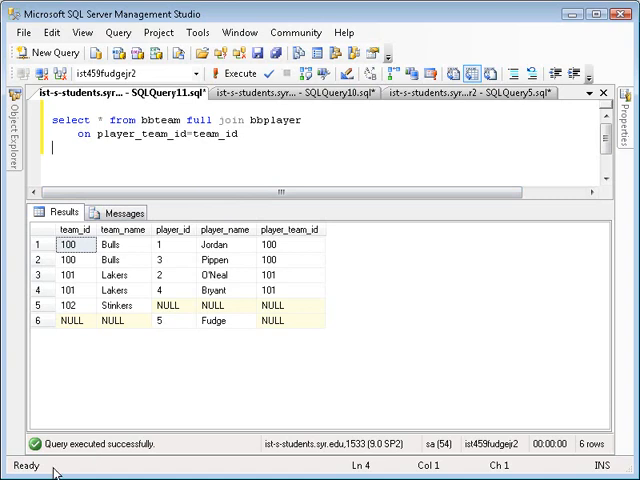
click(510, 92)
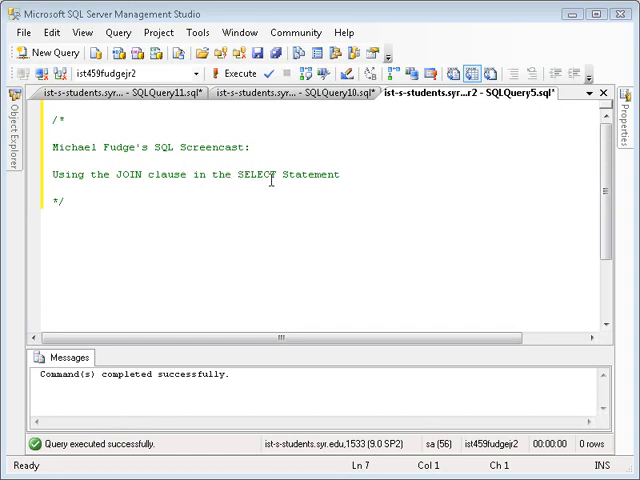
mouse_move(268, 185)
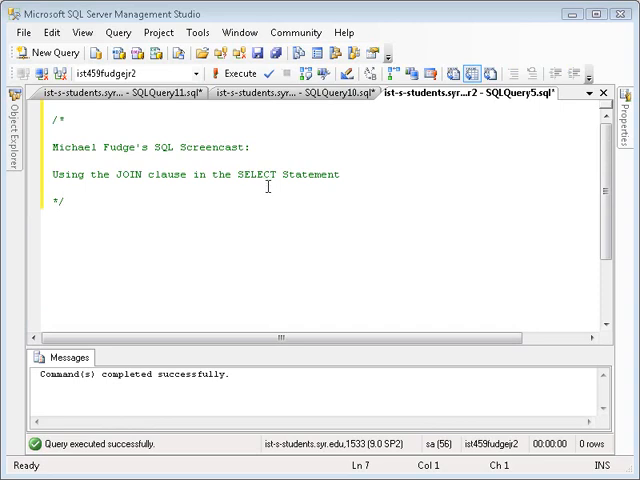